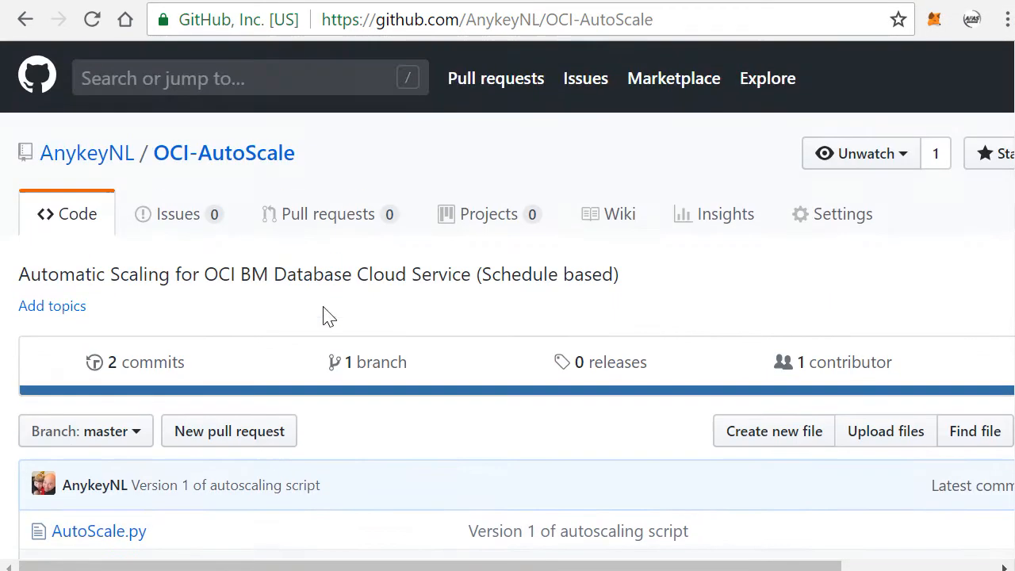
Browse the repository owner's profile, then return to the OCI-AutoScale repository
{"action": "left_click", "coordinate": [86, 152]}
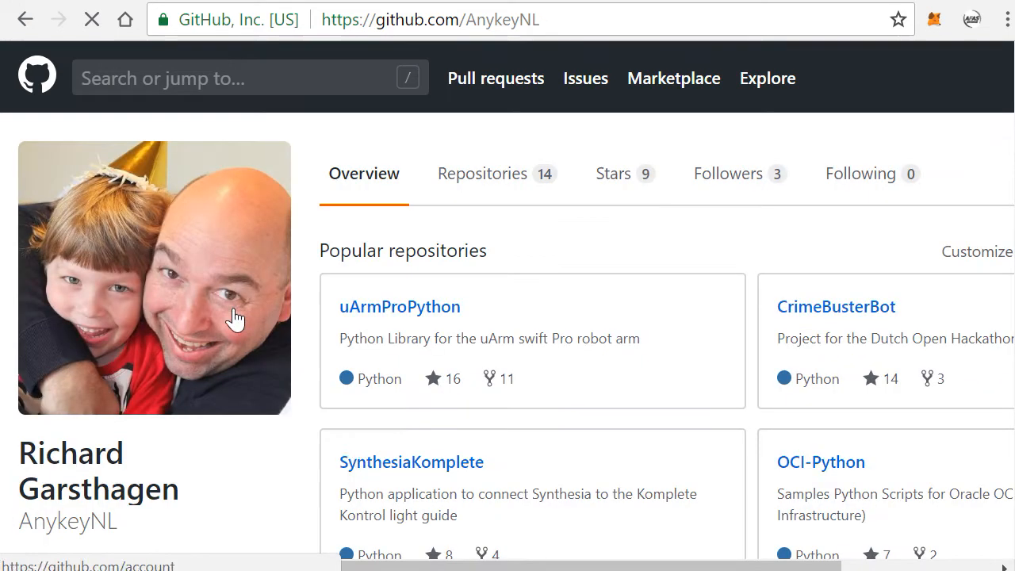
{"action": "scroll", "scroll_direction": "down", "scroll_amount": 3}
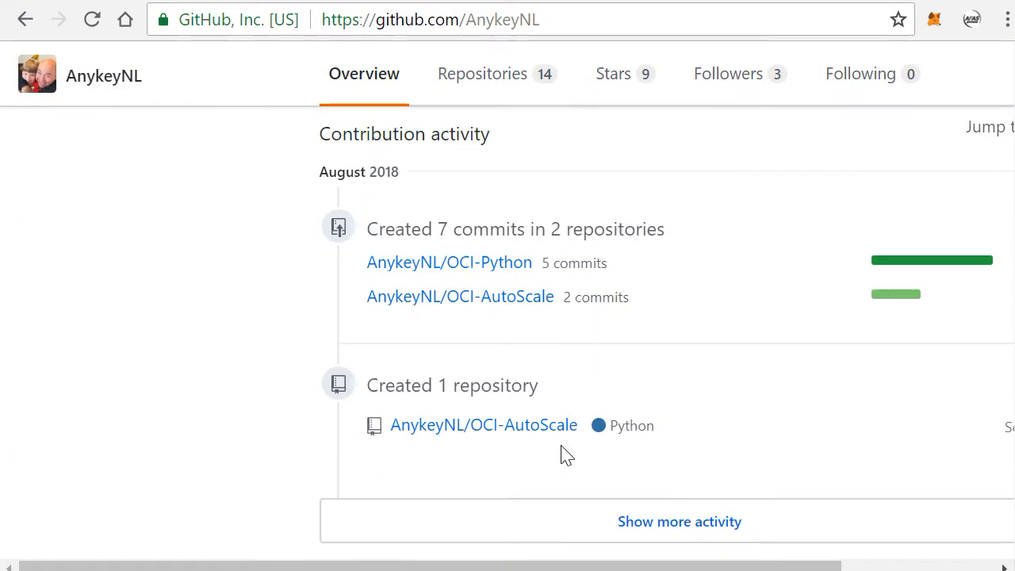
{"action": "mouse_move", "coordinate": [461, 297]}
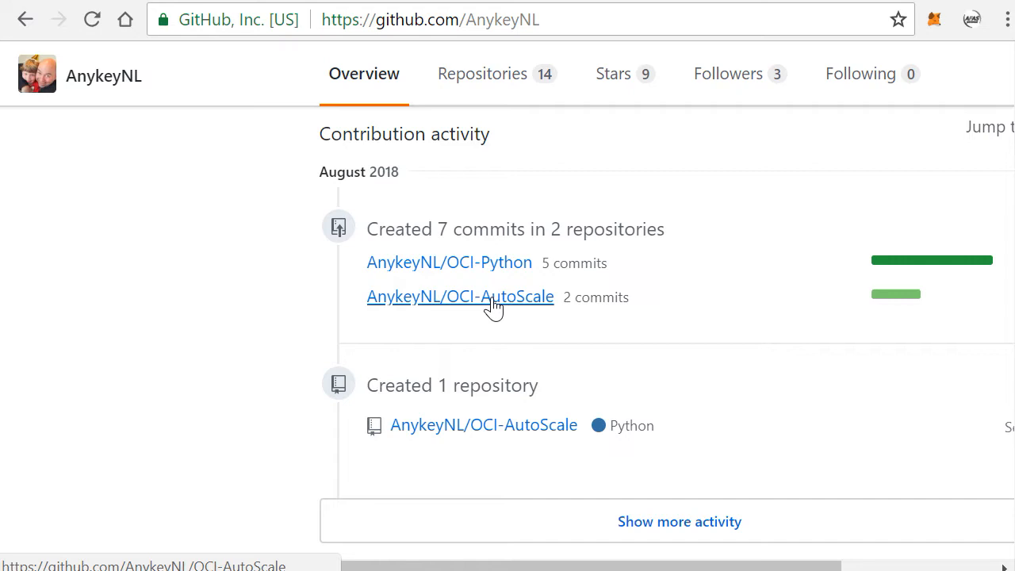
{"action": "left_click", "coordinate": [460, 296]}
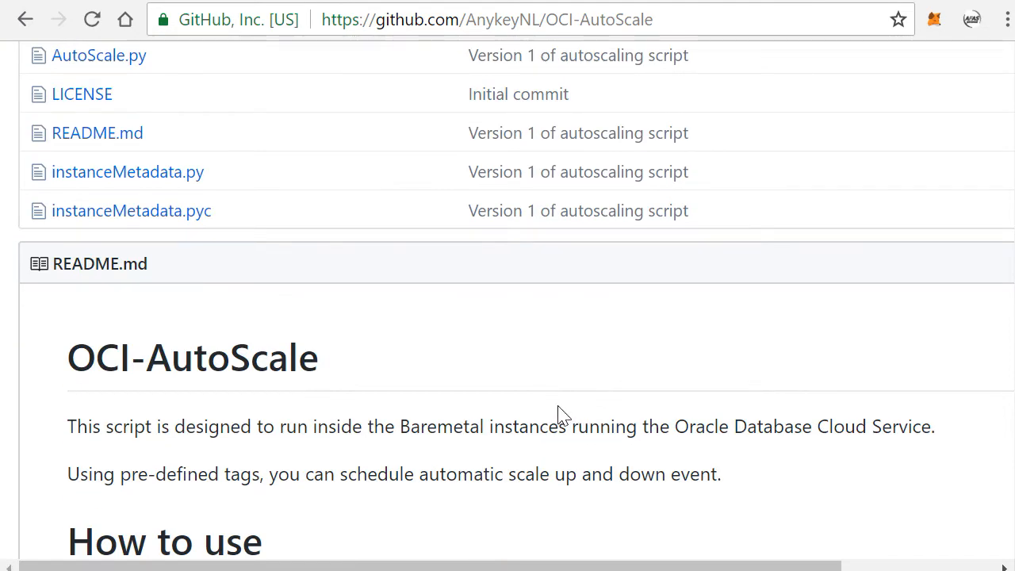
{"action": "mouse_move", "coordinate": [643, 104]}
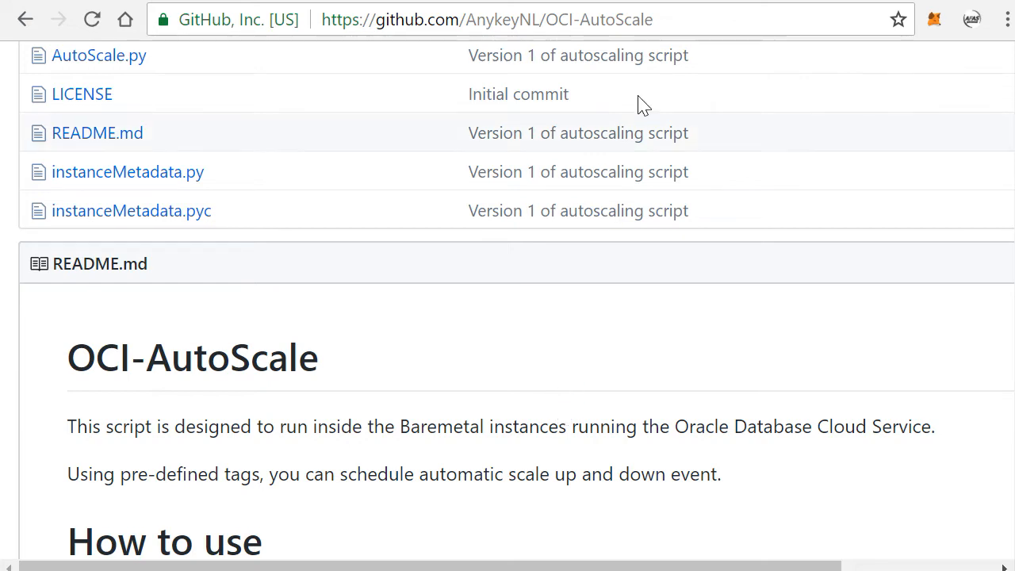
{"action": "mouse_move", "coordinate": [685, 3]}
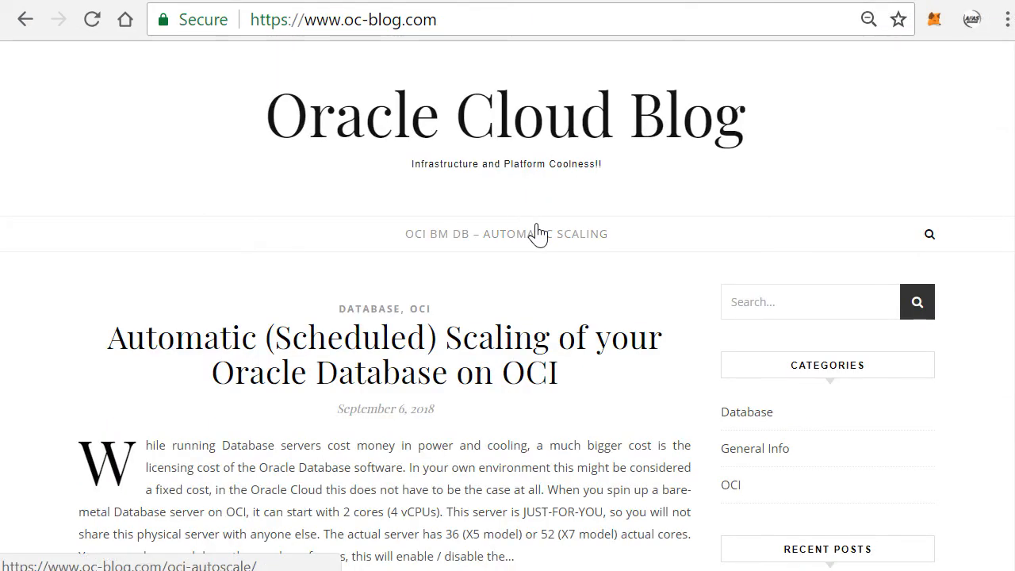
{"action": "mouse_move", "coordinate": [669, 253]}
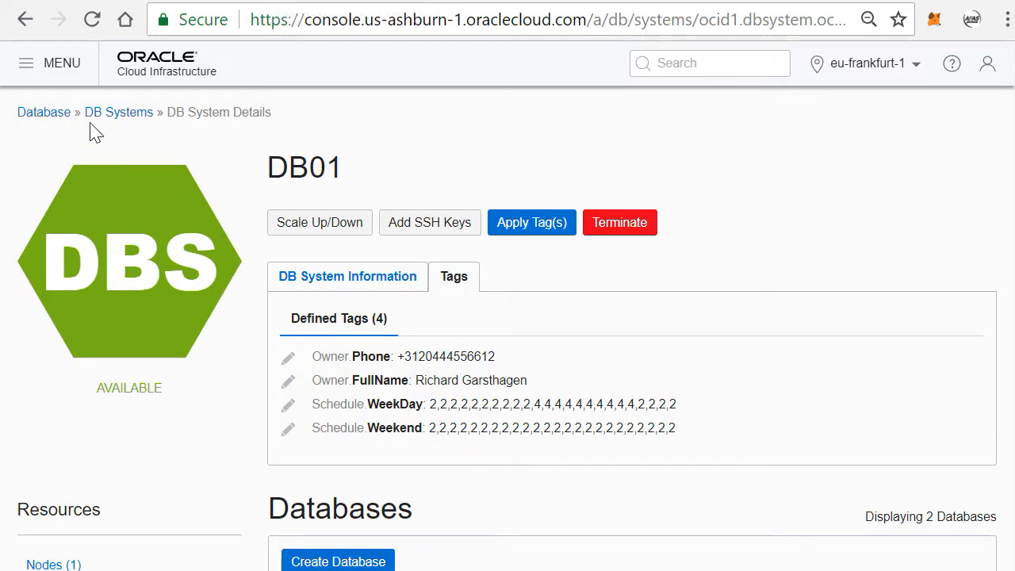
Return to the Demo compartment's DB Systems list and bring up the db01 terminal showing four processors
{"action": "left_click", "coordinate": [118, 111]}
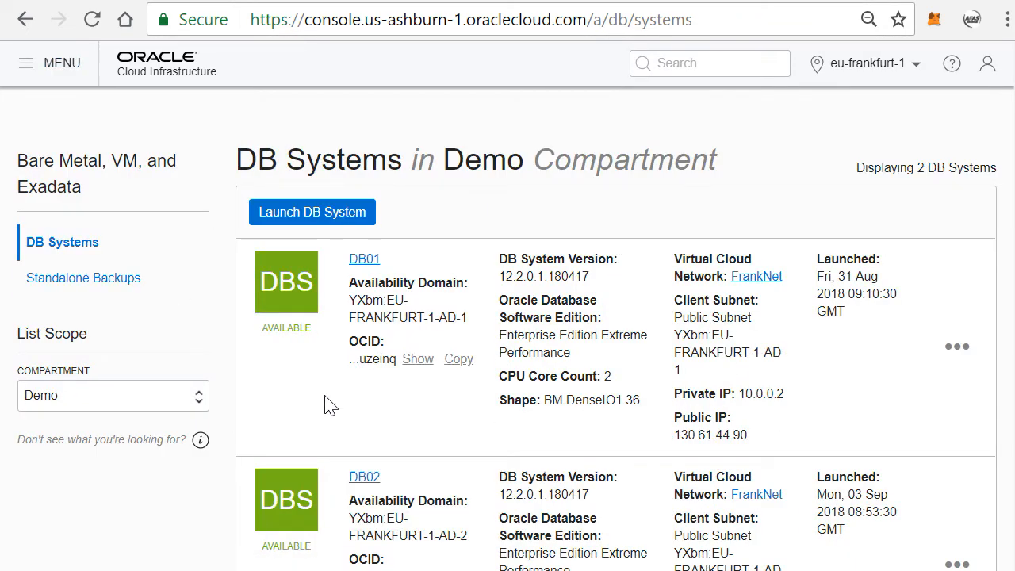
{"action": "scroll", "scroll_direction": "down", "scroll_amount": 3}
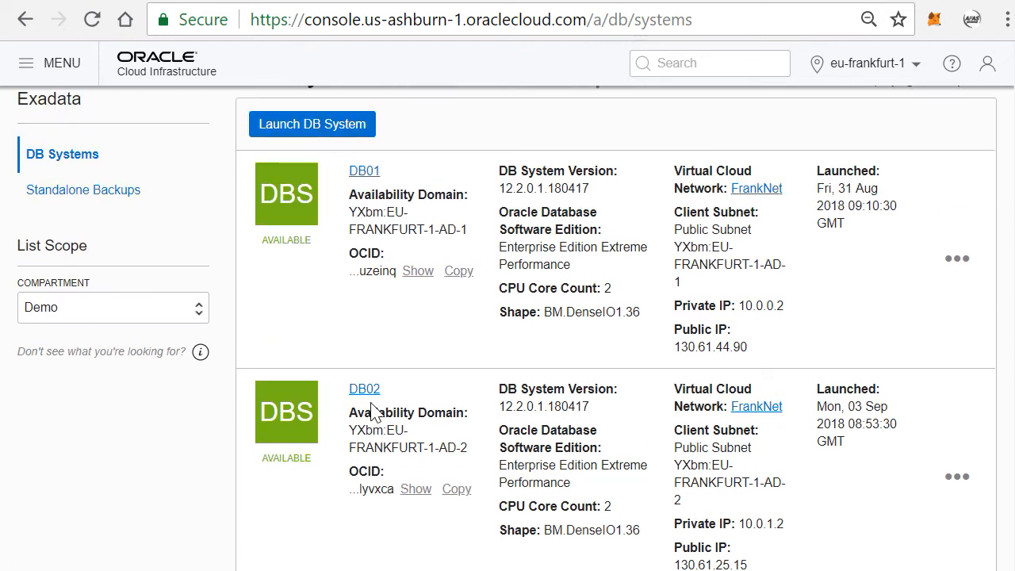
{"action": "double_click", "coordinate": [603, 311]}
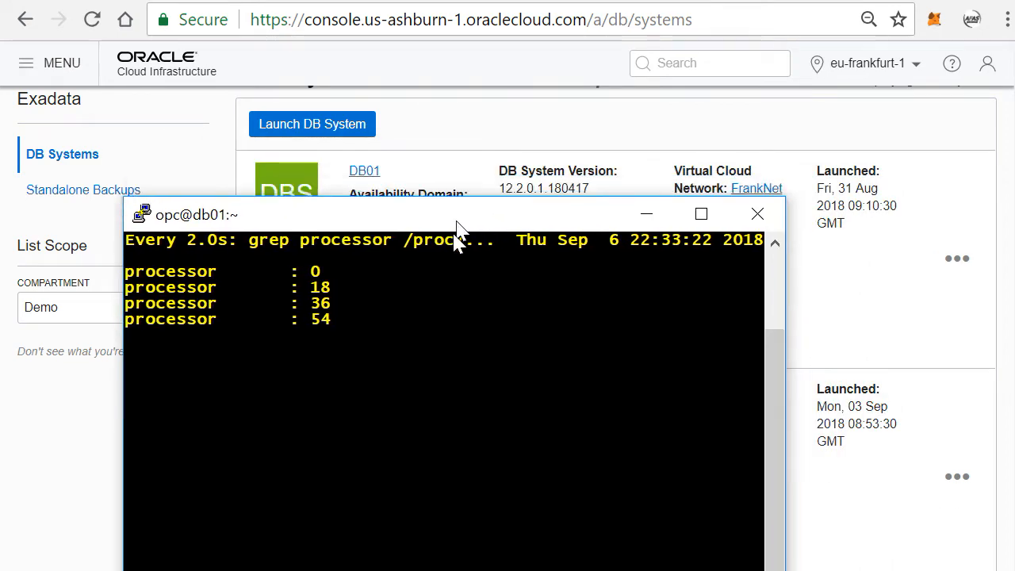
Move the db01 terminal lower left to uncover DB01's entry with CPU core count 2
{"action": "left_click_drag", "start_coordinate": [460, 214], "coordinate": [373, 354]}
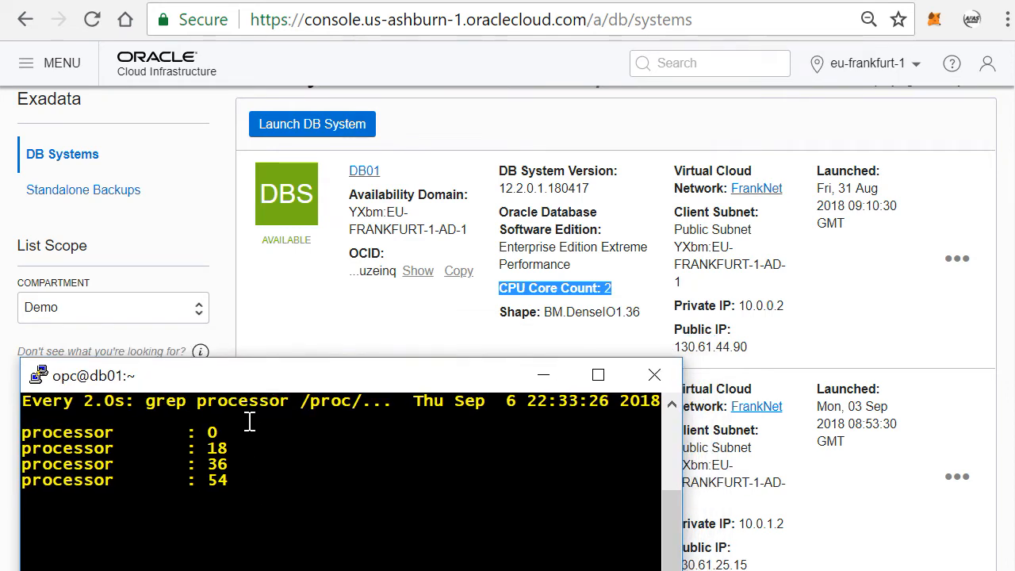
{"action": "mouse_move", "coordinate": [256, 501]}
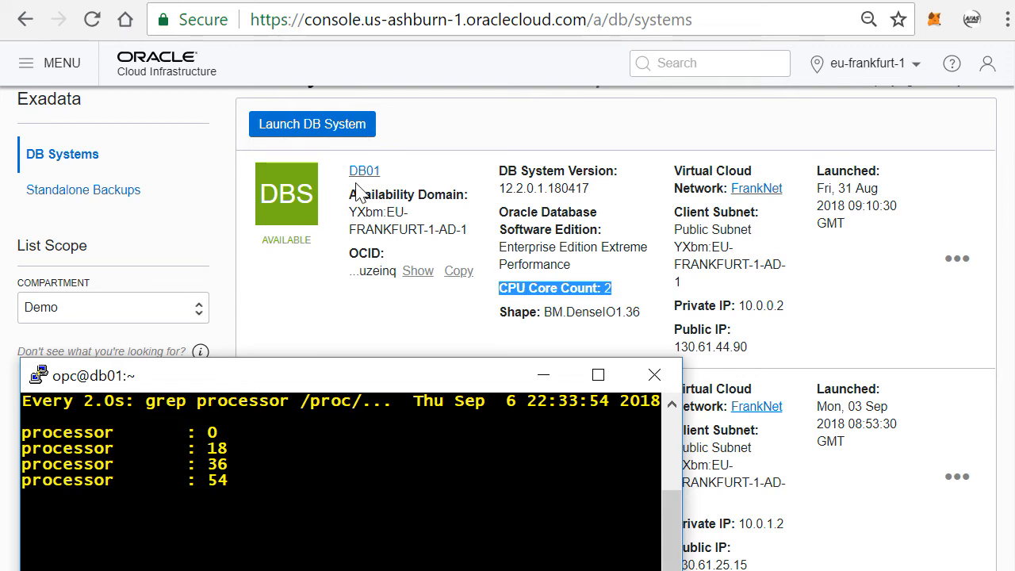
Review DB01's Scale Up/Down form showing 2 CPU cores, then cancel without changing it
{"action": "left_click", "coordinate": [365, 172]}
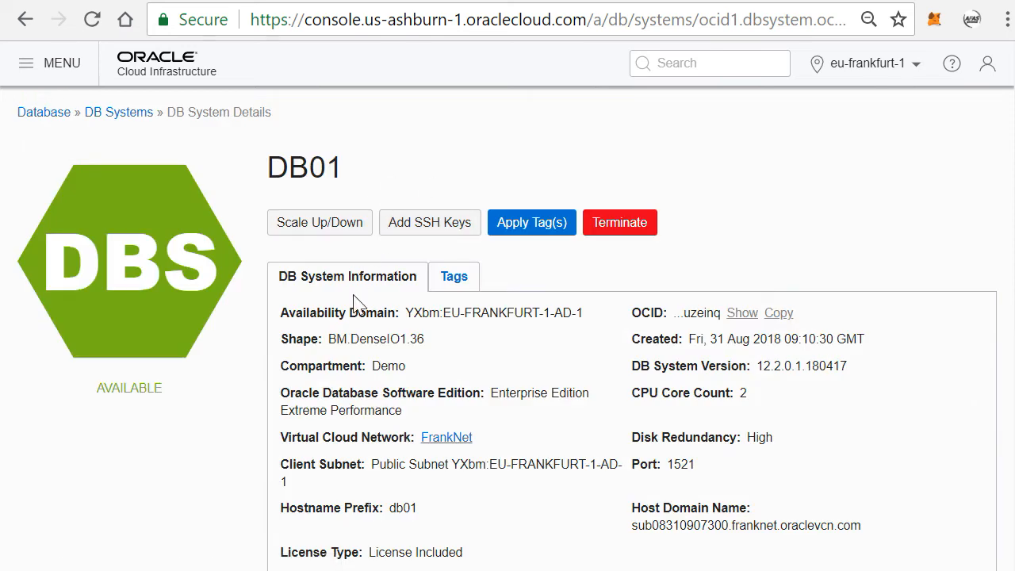
{"action": "left_click", "coordinate": [319, 222]}
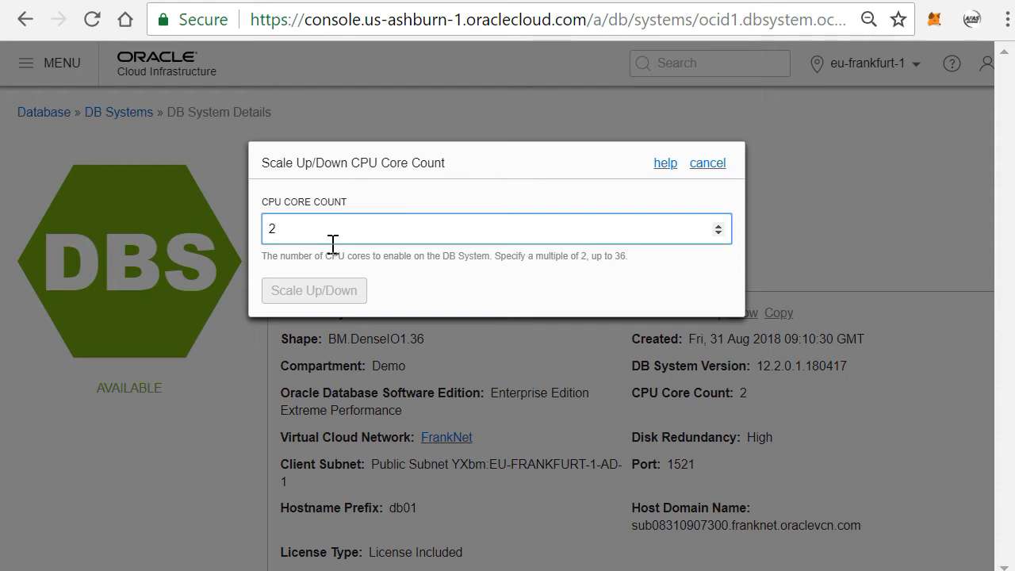
{"action": "left_click", "coordinate": [495, 228]}
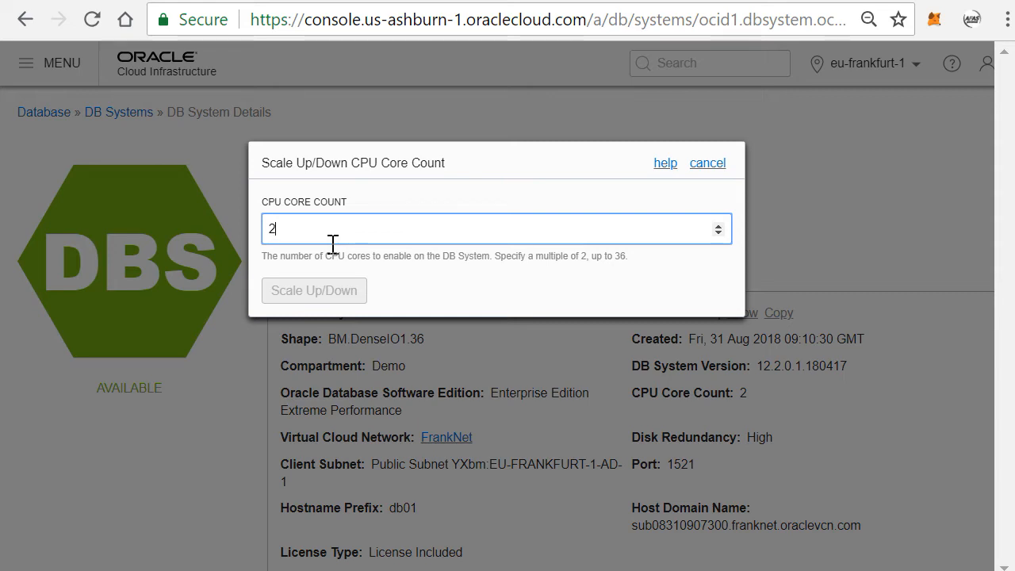
{"action": "left_click", "coordinate": [708, 161]}
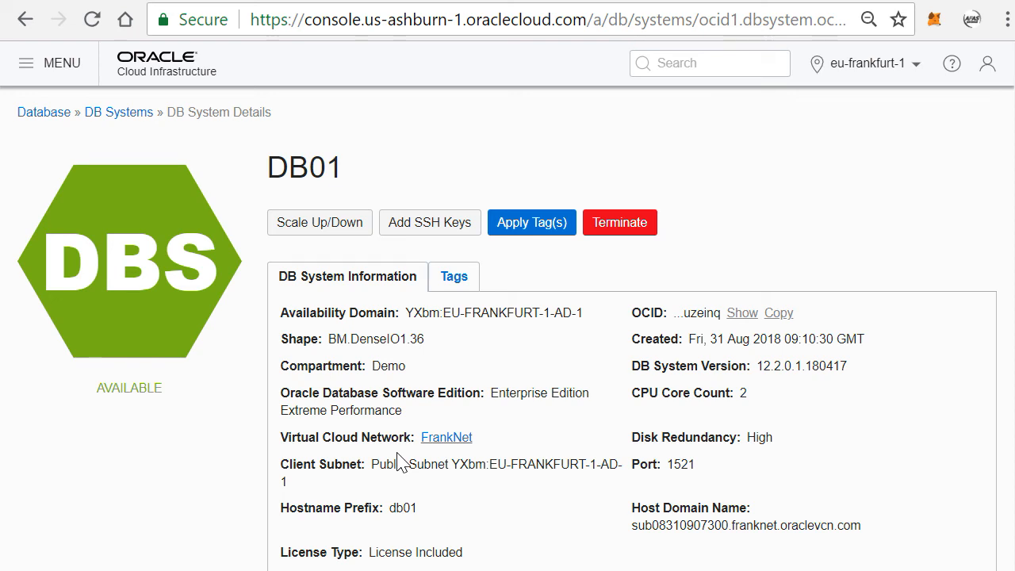
{"action": "mouse_move", "coordinate": [400, 464]}
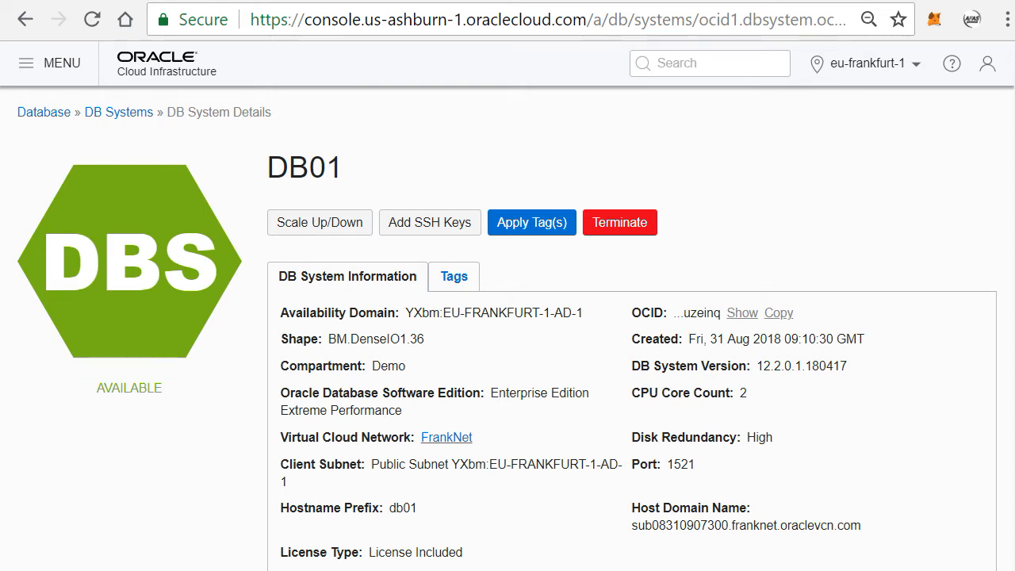
{"action": "left_click", "coordinate": [26, 64]}
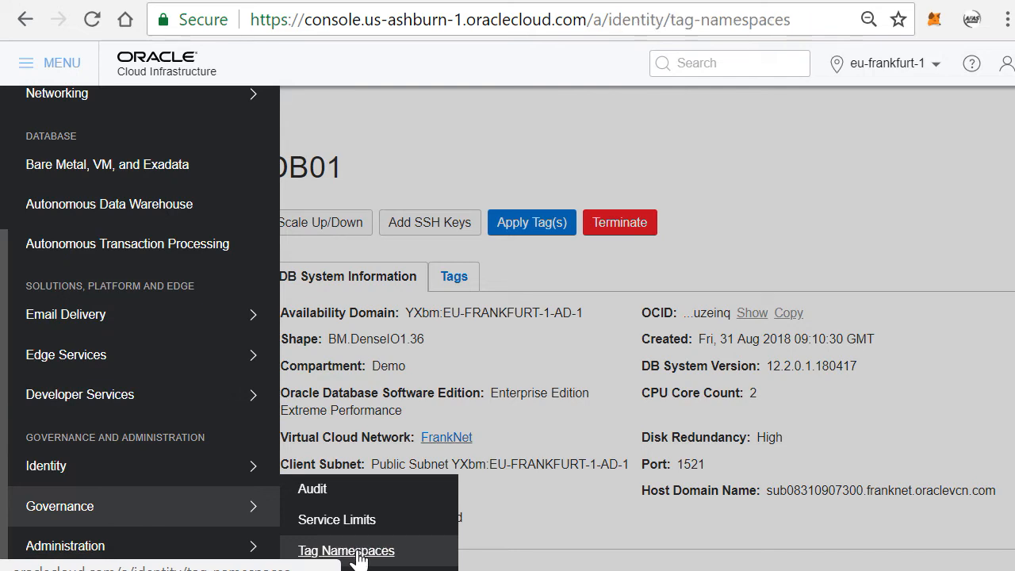
{"action": "left_click", "coordinate": [346, 551]}
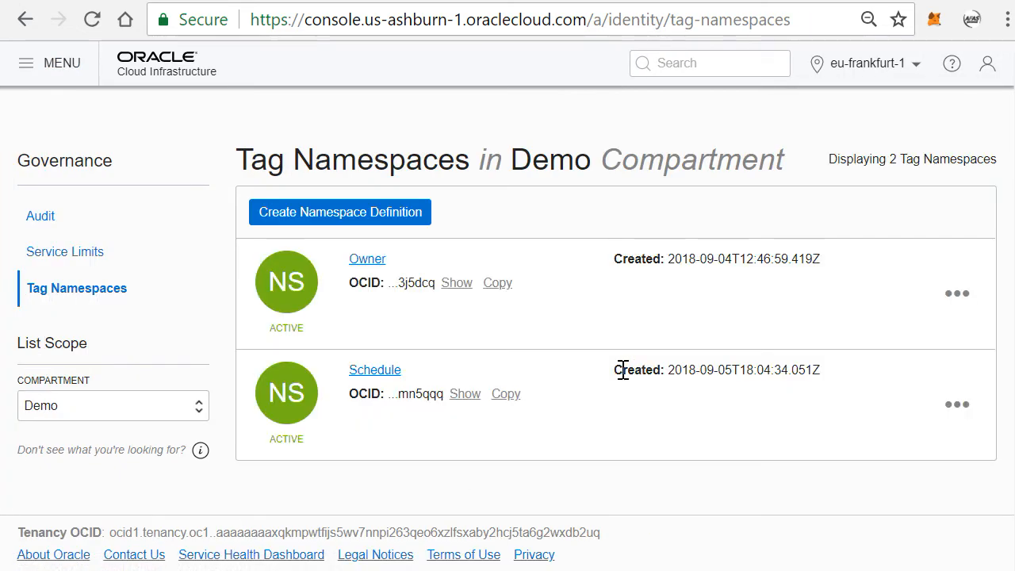
{"action": "mouse_move", "coordinate": [472, 474]}
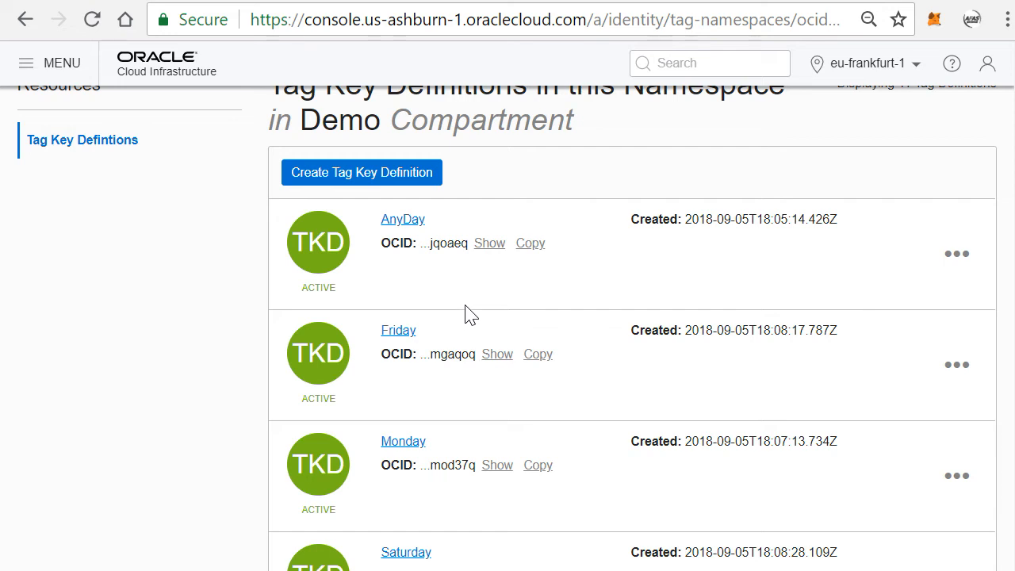
{"action": "scroll", "scroll_direction": "down", "scroll_amount": 3}
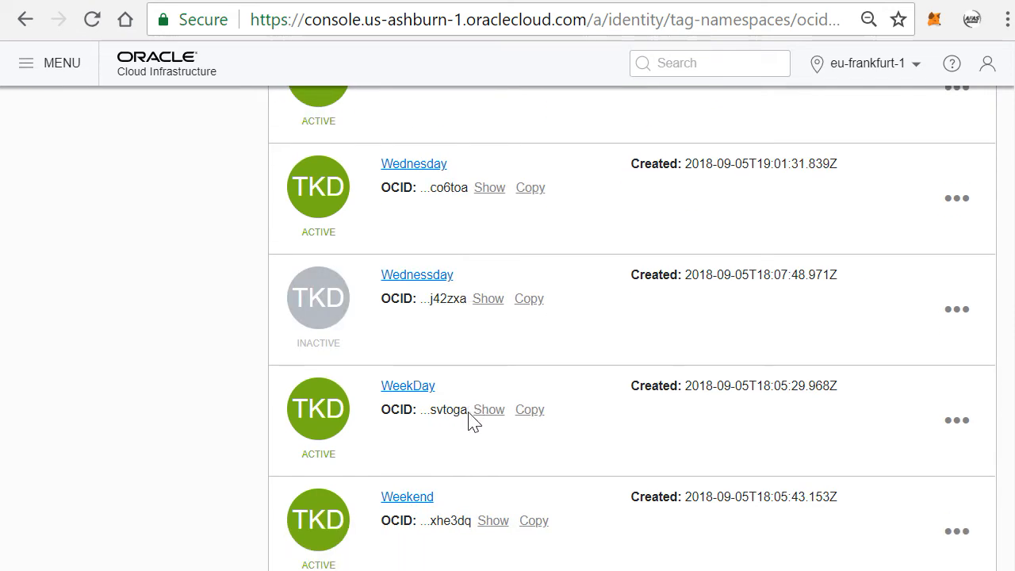
{"action": "scroll", "scroll_direction": "down", "scroll_amount": 3}
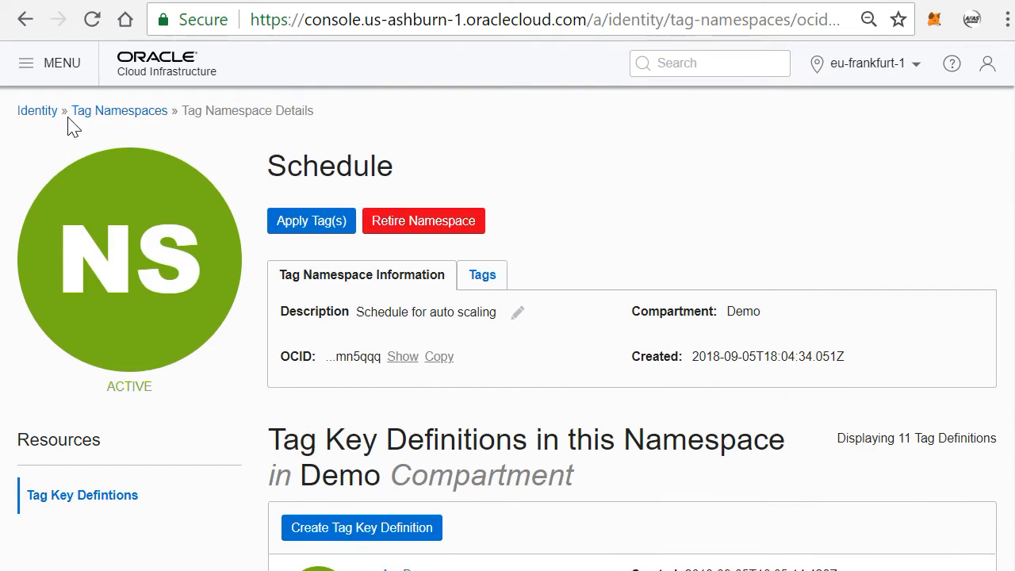
{"action": "left_click", "coordinate": [25, 64]}
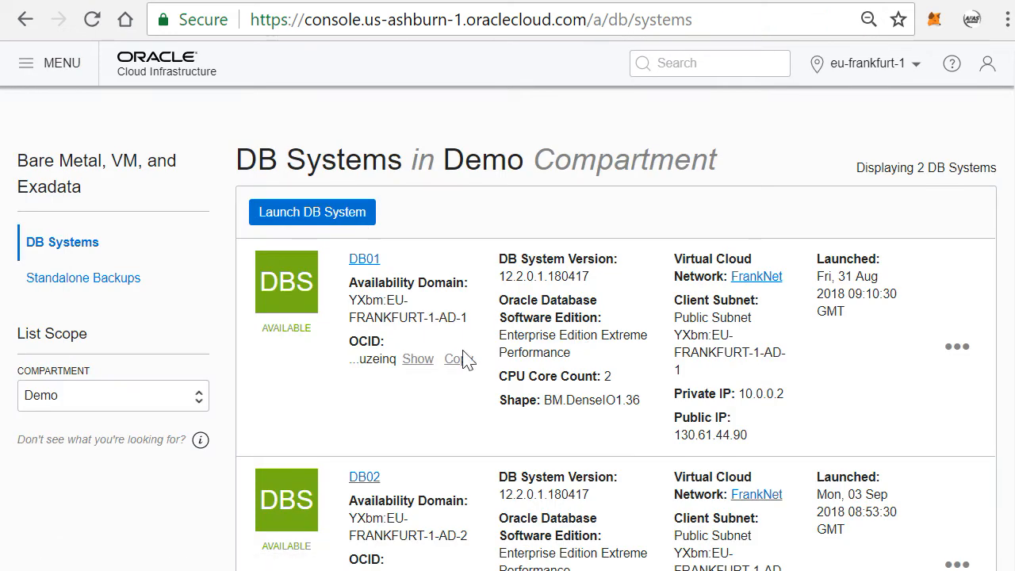
{"action": "left_click", "coordinate": [365, 258]}
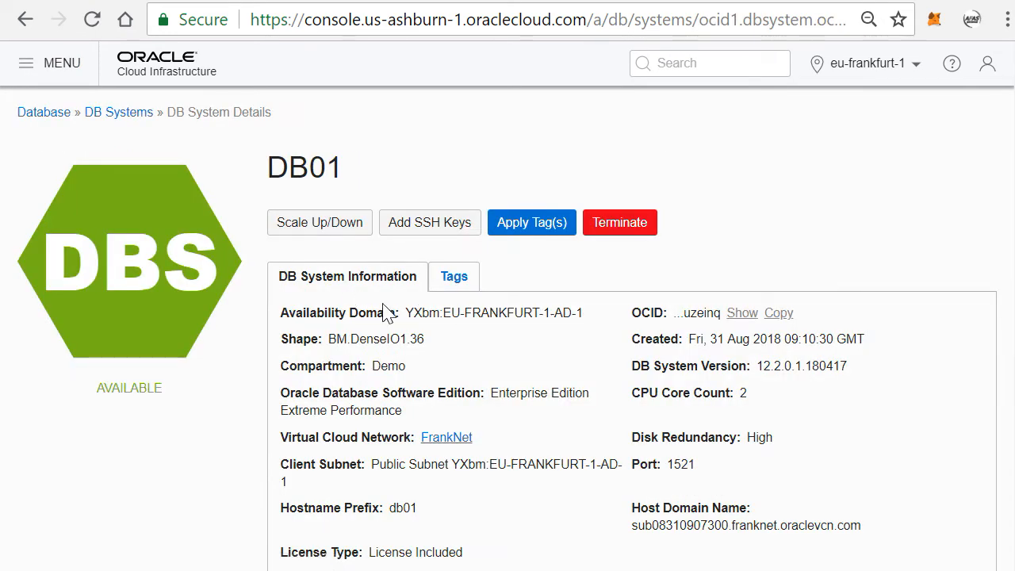
Show DB01's four defined tags, including the WeekDay and Weekend schedules
{"action": "left_click", "coordinate": [454, 276]}
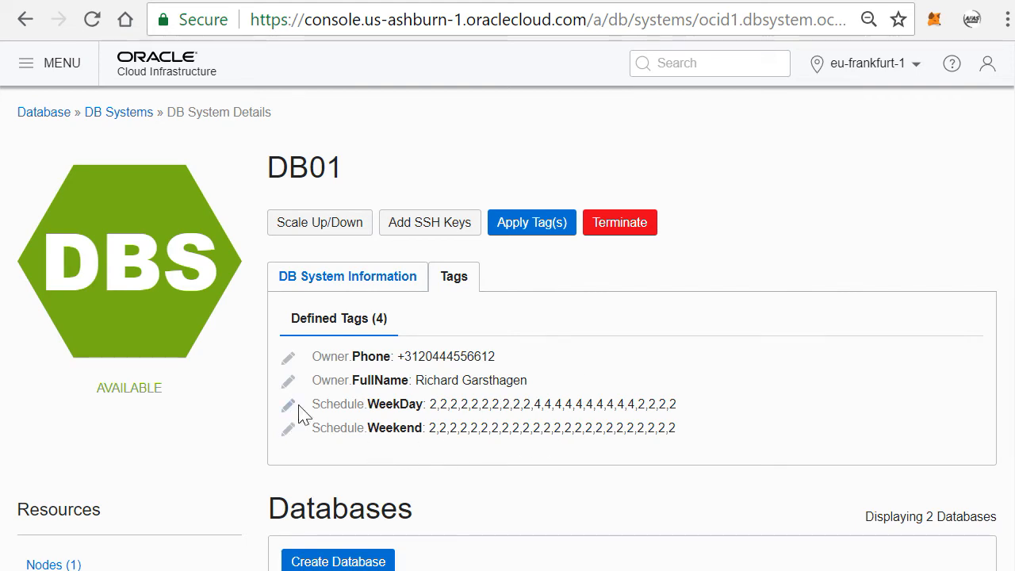
{"action": "mouse_move", "coordinate": [522, 397]}
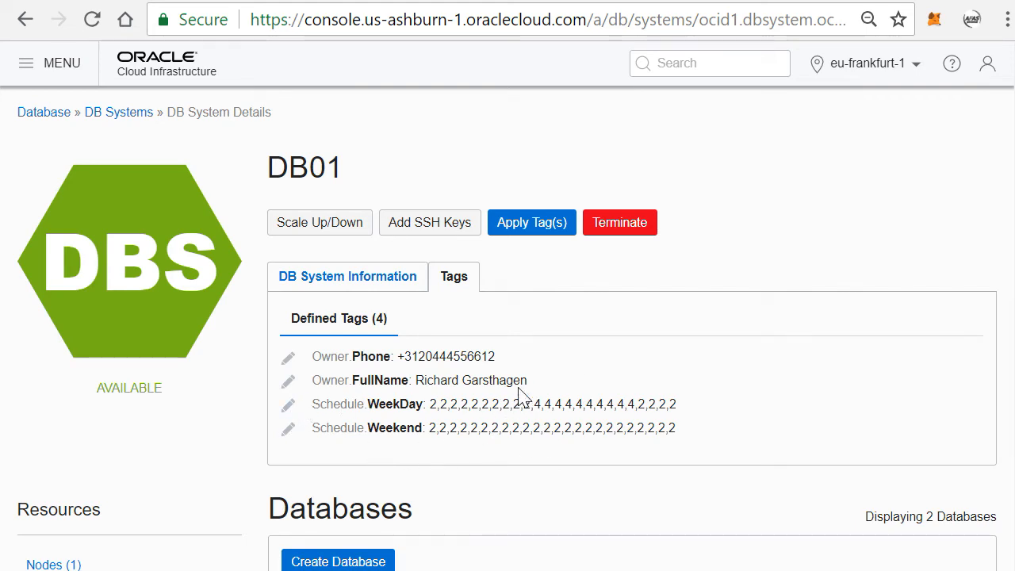
{"action": "mouse_move", "coordinate": [380, 422]}
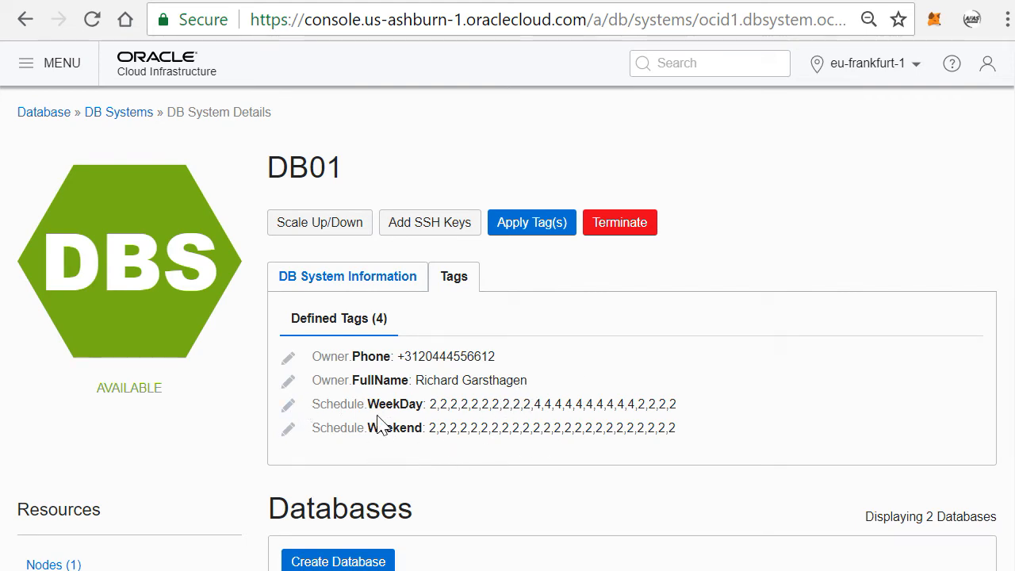
{"action": "mouse_move", "coordinate": [438, 419]}
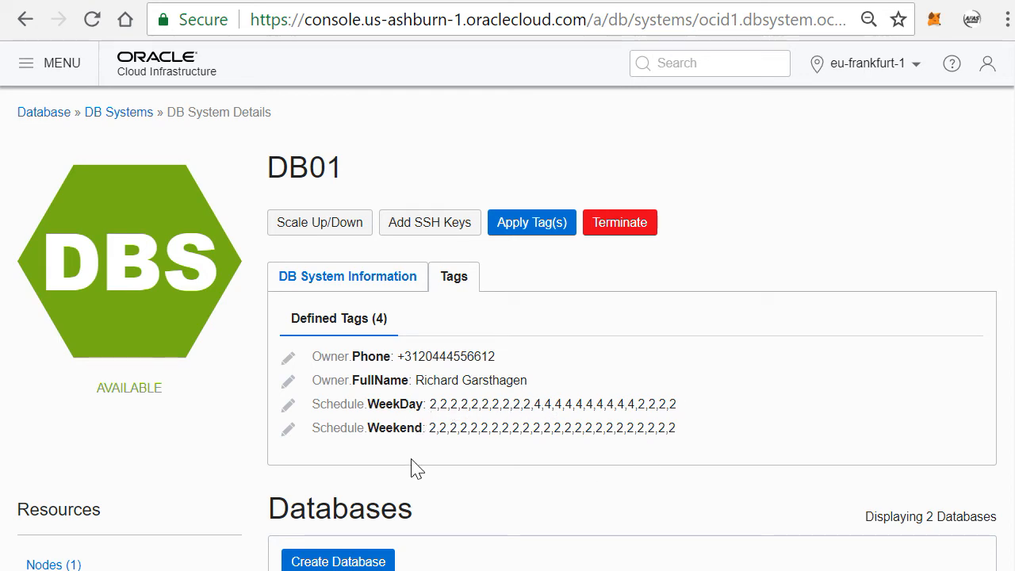
{"action": "mouse_move", "coordinate": [448, 435]}
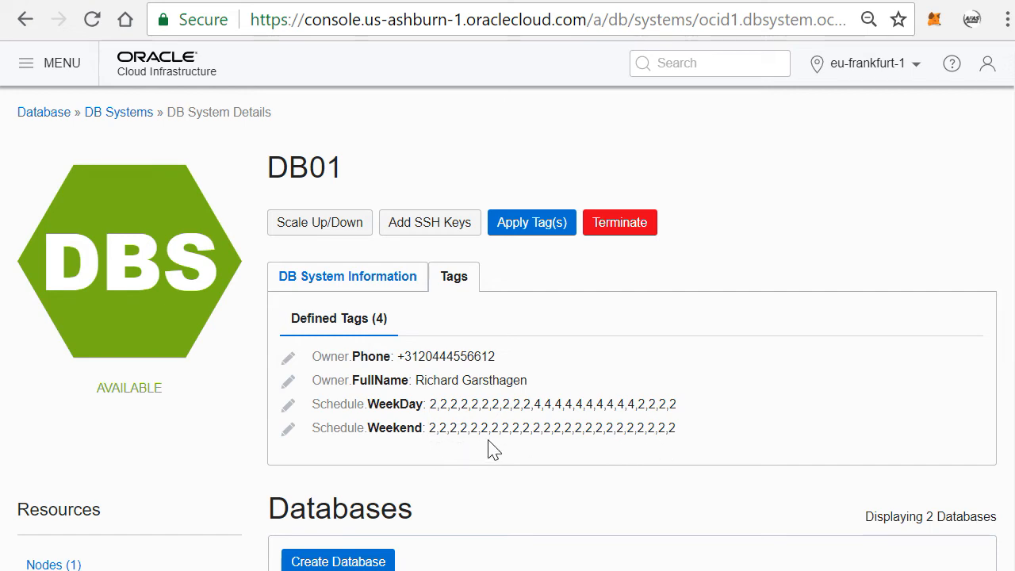
{"action": "mouse_move", "coordinate": [482, 443]}
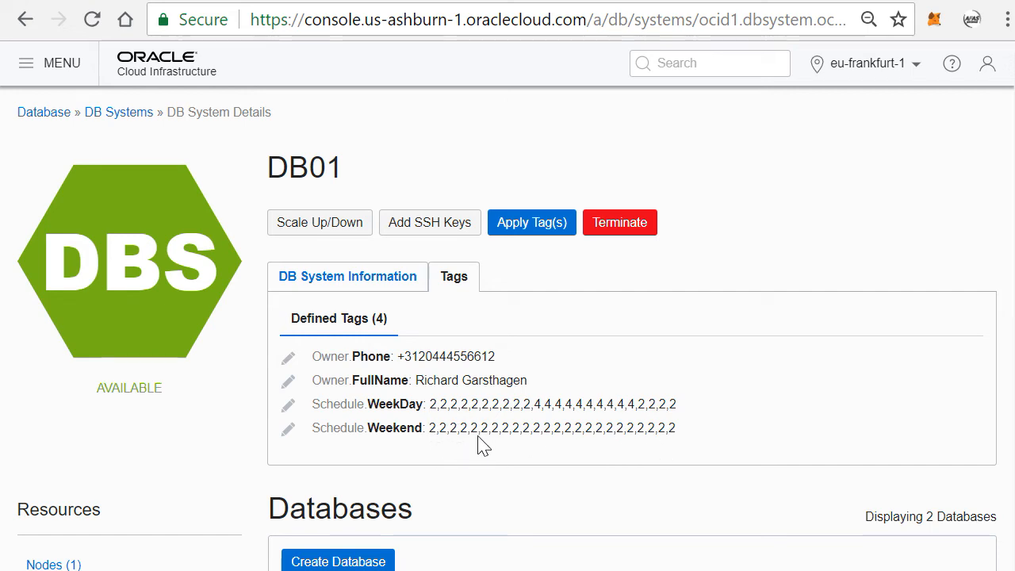
{"action": "mouse_move", "coordinate": [450, 445]}
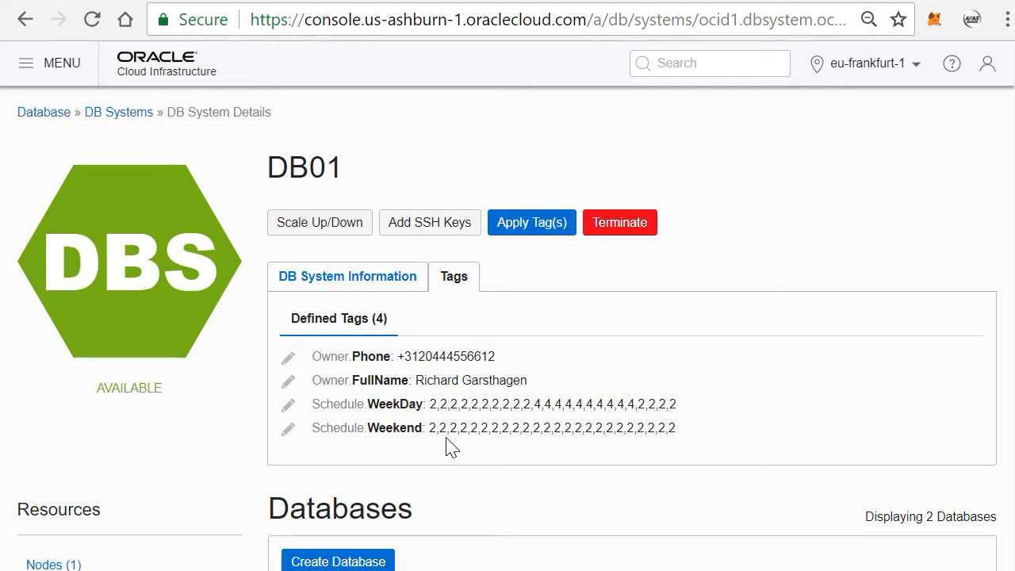
{"action": "mouse_move", "coordinate": [601, 452]}
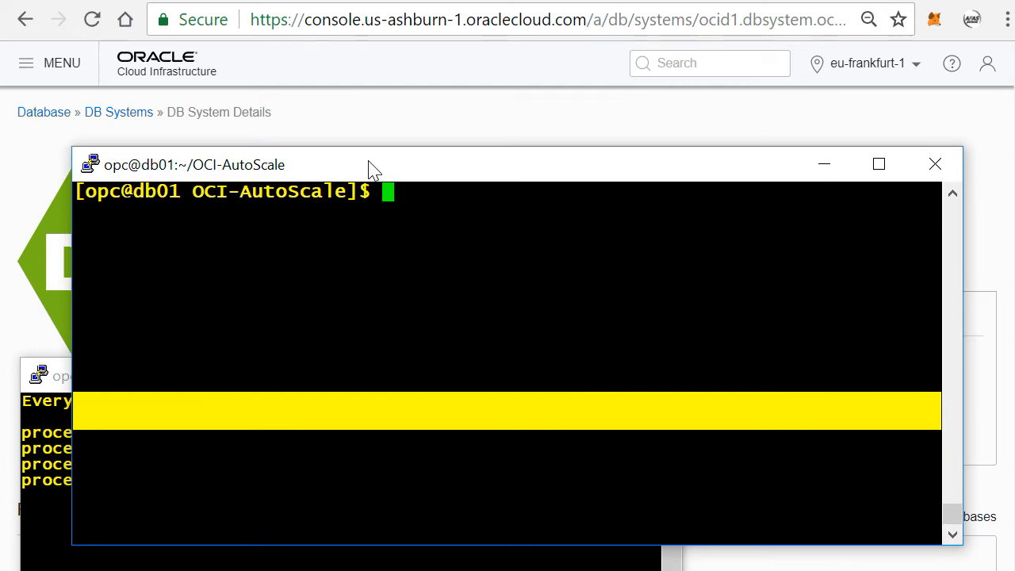
Run python AutoScale.py in the OCI-AutoScale folder on db01
{"action": "type", "text": "python AutoScale.py"}
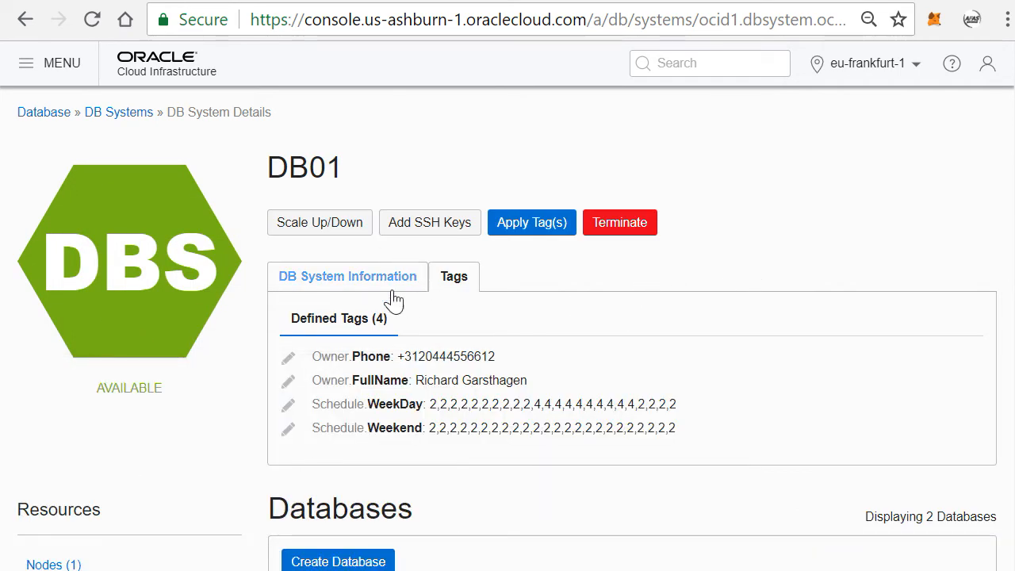
Add a Schedule Thursday tag to DB01 with hourly values of 2 cores ending in 8,8,8,8
{"action": "left_click", "coordinate": [532, 222]}
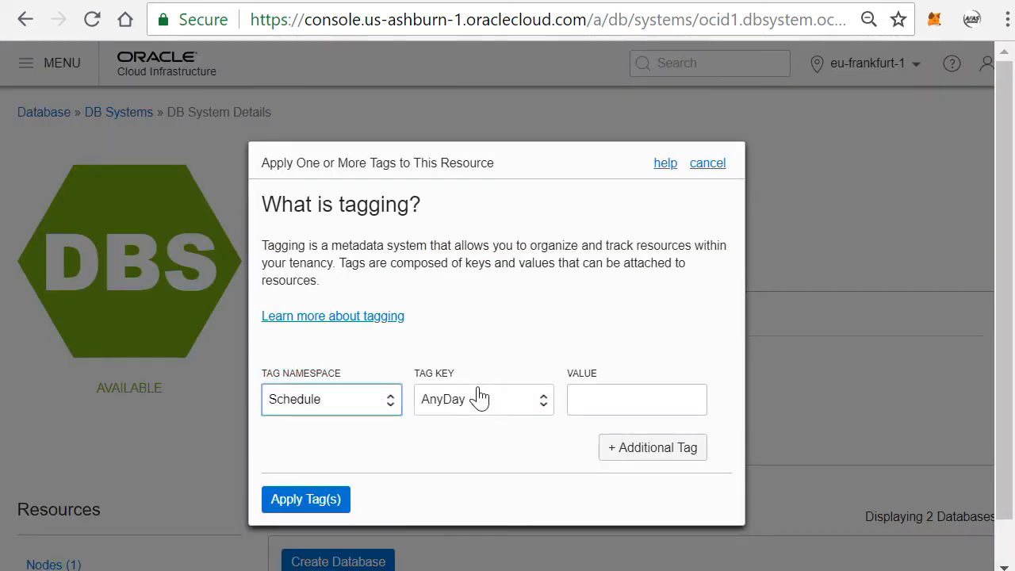
{"action": "left_click", "coordinate": [482, 400]}
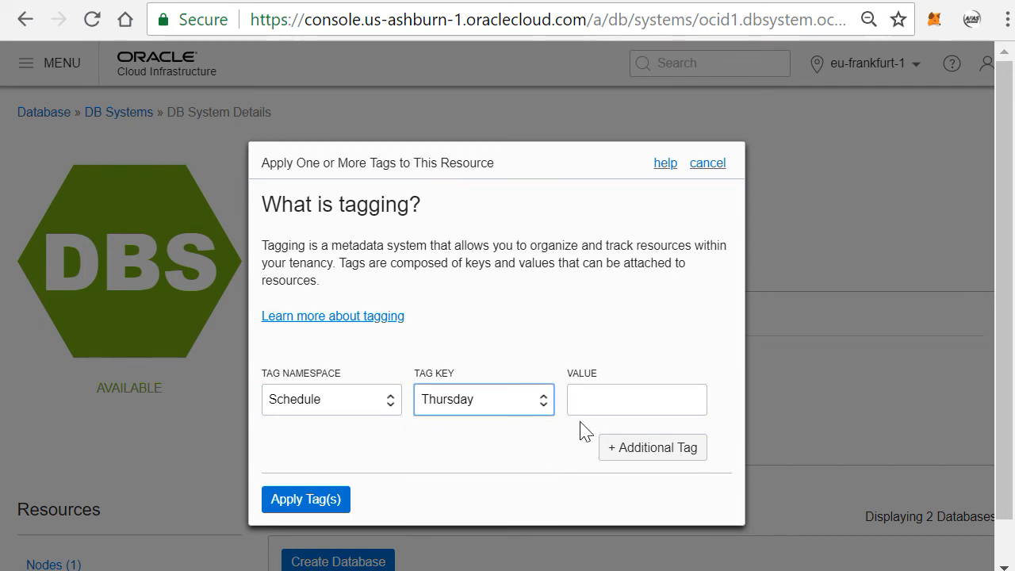
{"action": "mouse_move", "coordinate": [684, 425]}
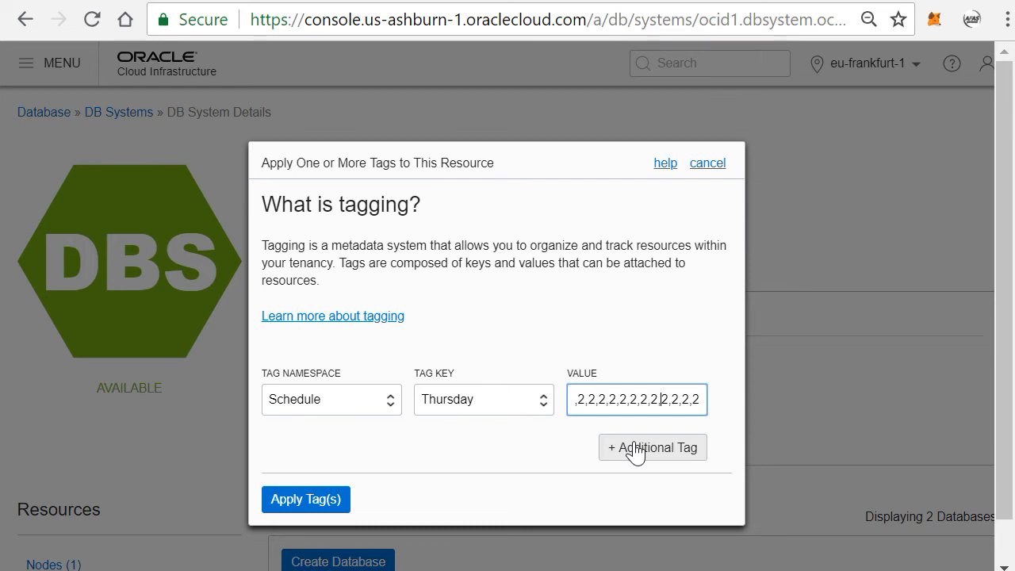
{"action": "type", "text": "8,8"}
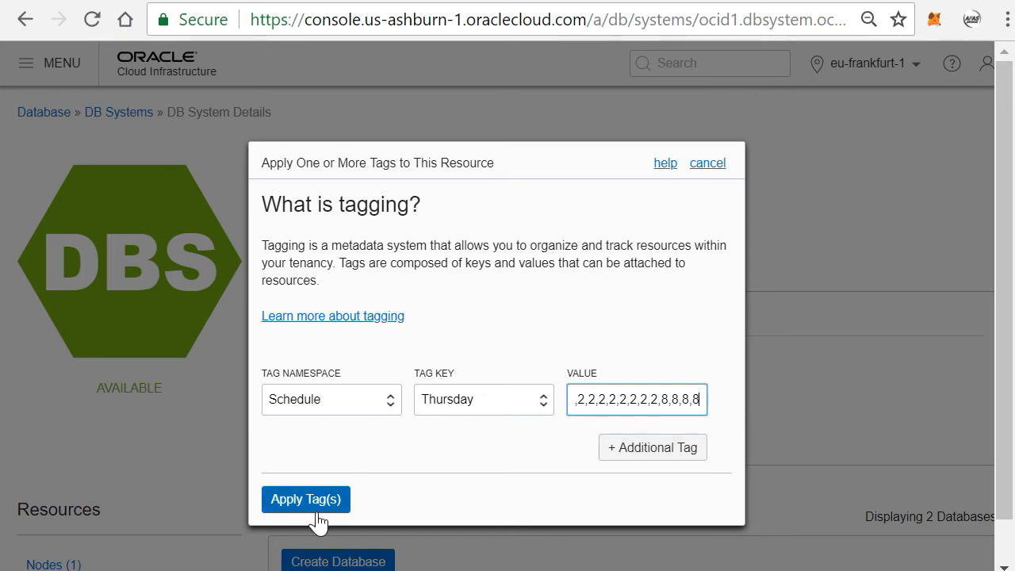
{"action": "left_click", "coordinate": [305, 498]}
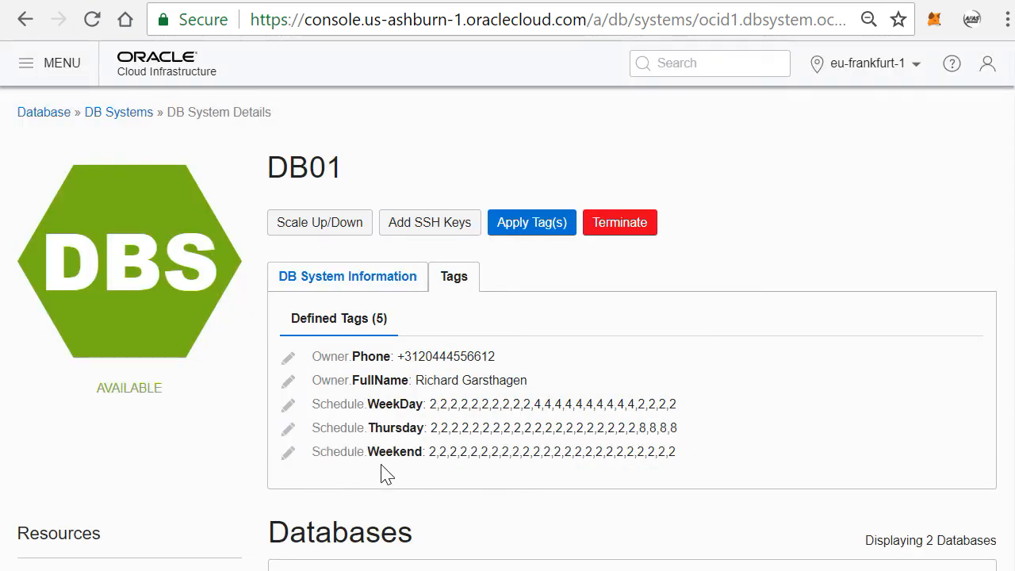
{"action": "mouse_move", "coordinate": [467, 497]}
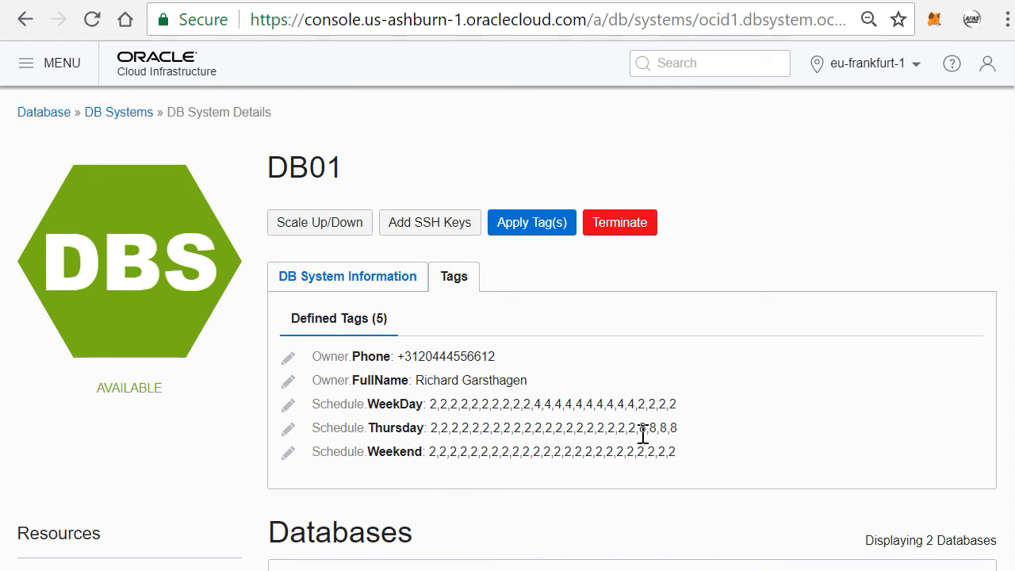
{"action": "mouse_move", "coordinate": [649, 451]}
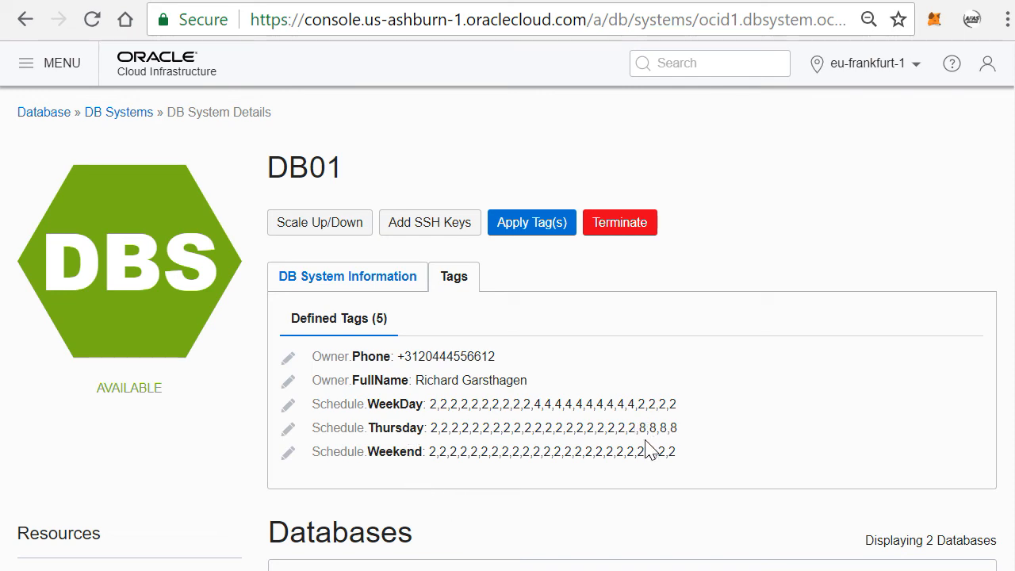
{"action": "mouse_move", "coordinate": [635, 444]}
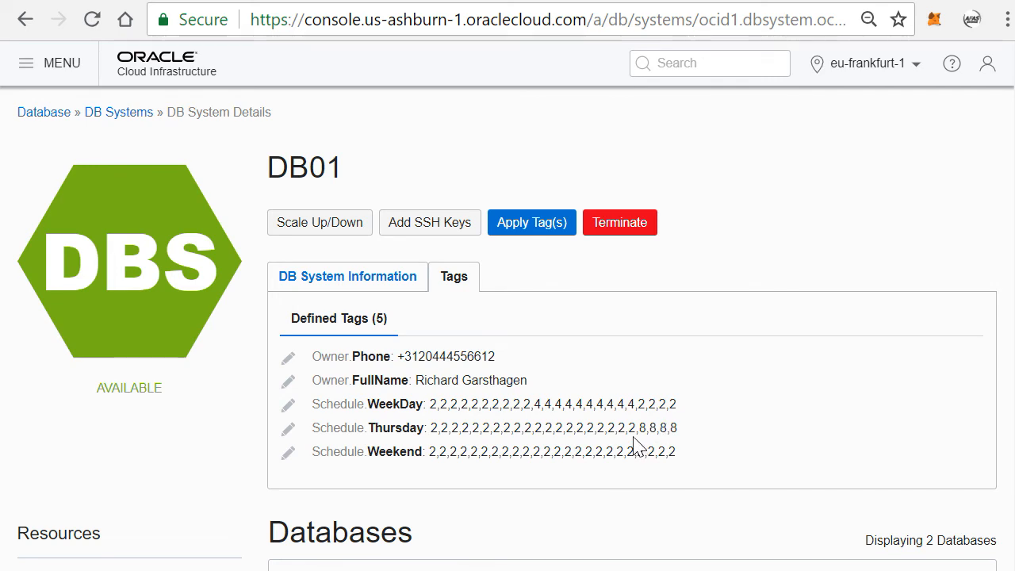
{"action": "mouse_move", "coordinate": [606, 520]}
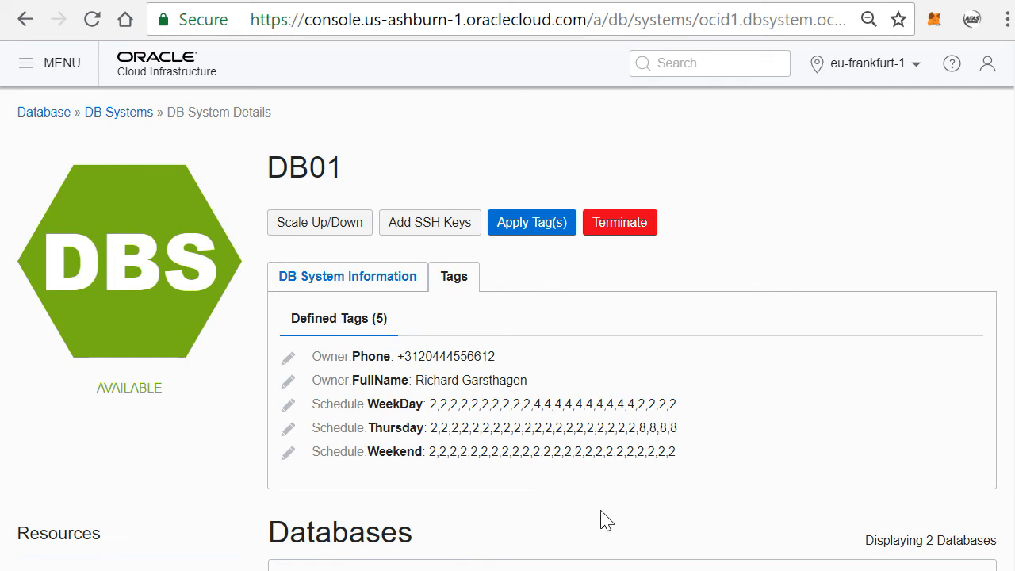
{"action": "mouse_move", "coordinate": [673, 458]}
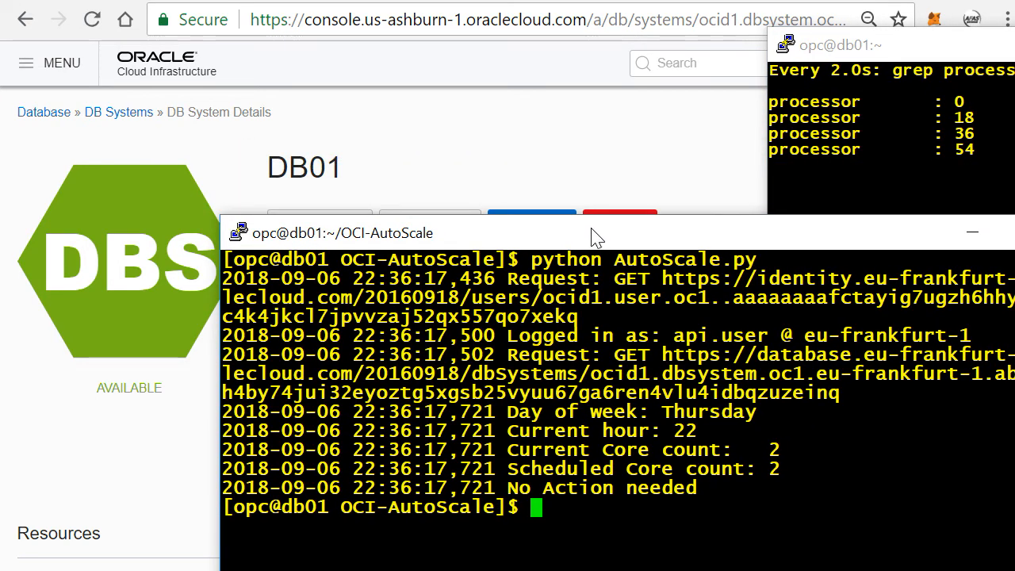
Rerun python AutoScale.py so it rescales DB01 from 2 to the scheduled 8 cores
{"action": "type", "text": "python AutoScale.py"}
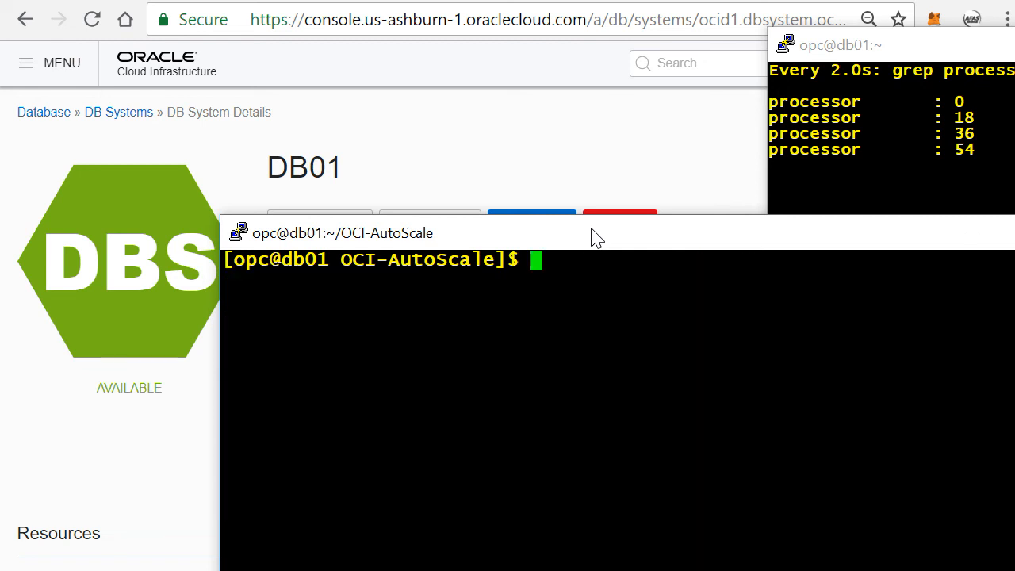
{"action": "type", "text": "python AutoScale.py"}
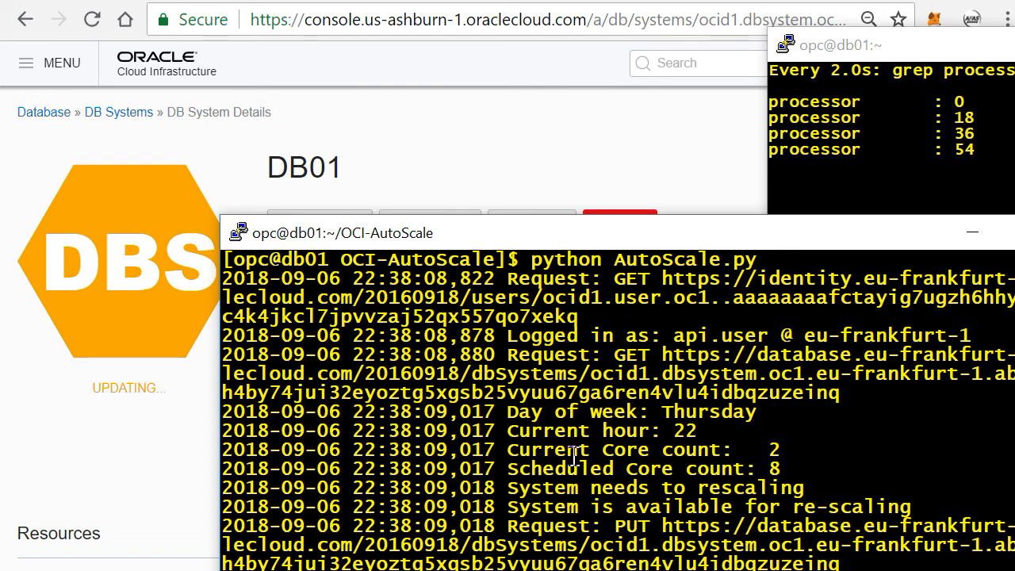
{"action": "mouse_move", "coordinate": [729, 436]}
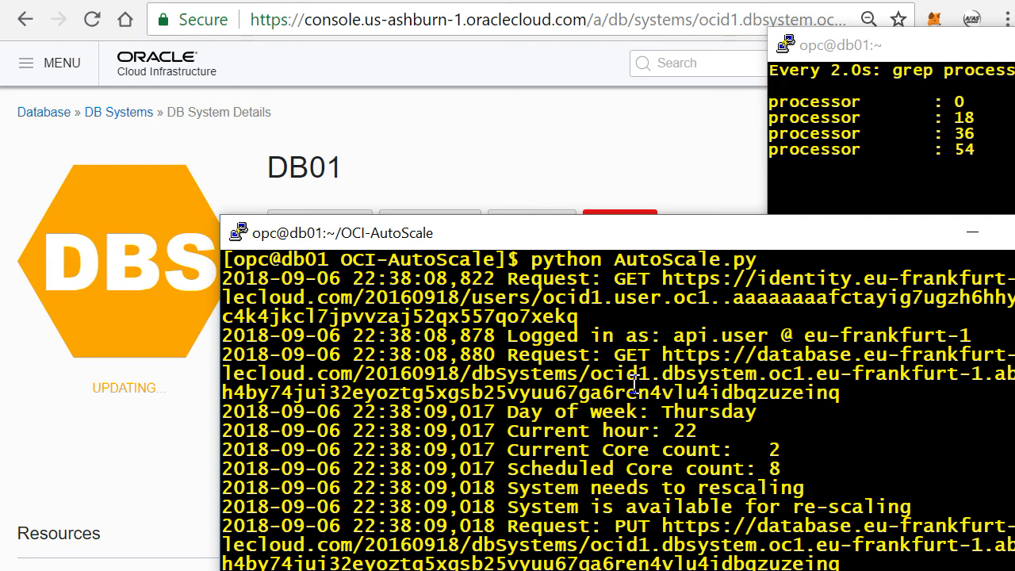
{"action": "mouse_move", "coordinate": [467, 244]}
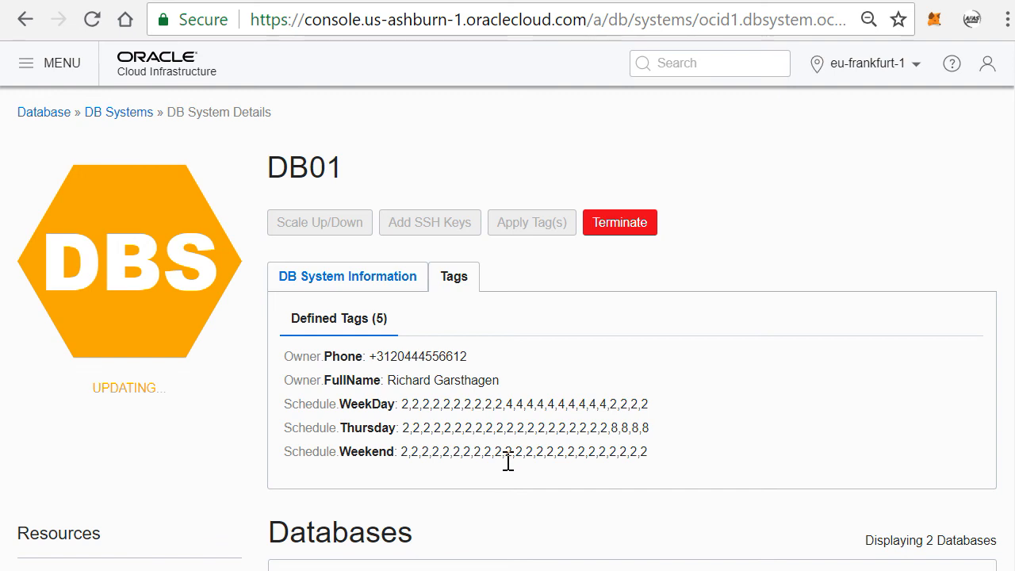
{"action": "mouse_move", "coordinate": [511, 466]}
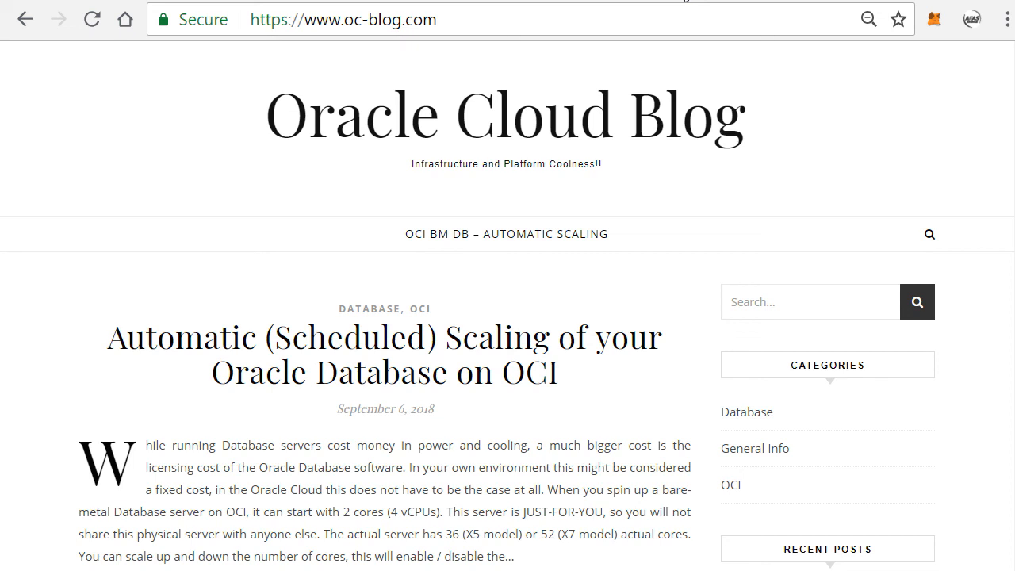
{"action": "mouse_move", "coordinate": [545, 7]}
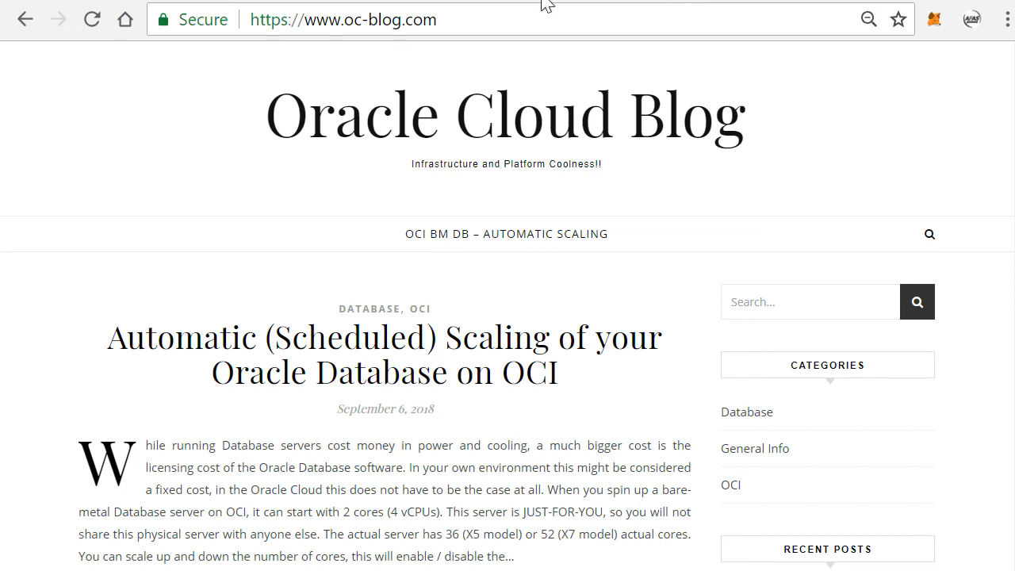